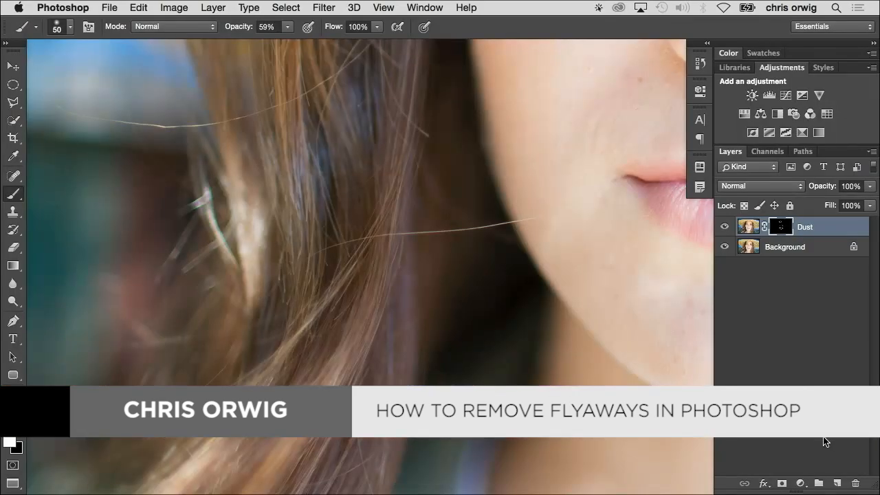
mouse_move(831, 455)
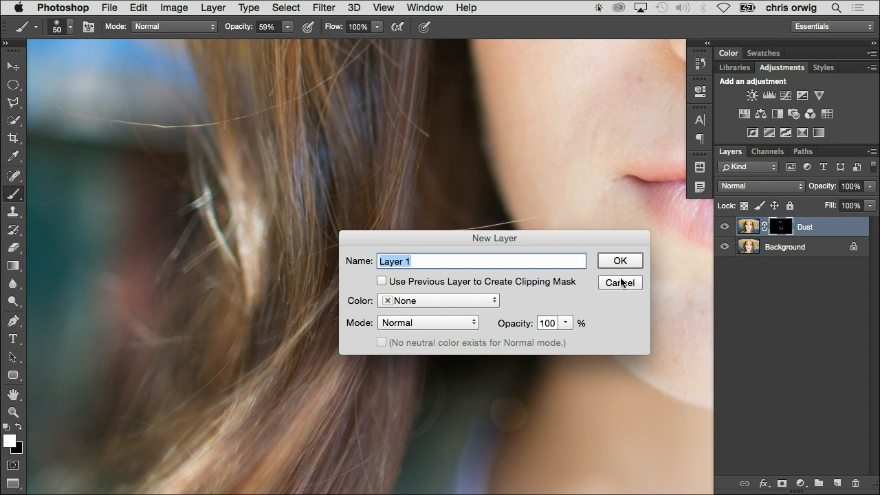
Confirm the New Layer dialog to add Layer 1 above the Dust layer
left_click(619, 281)
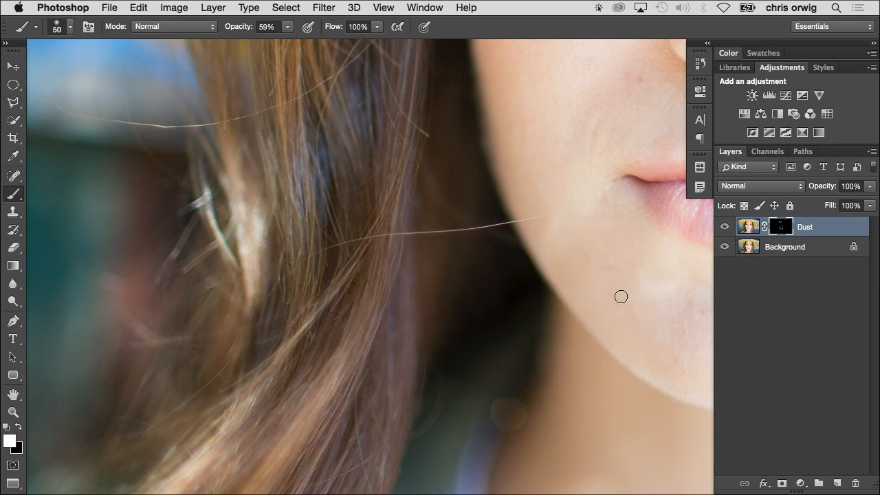
mouse_move(611, 286)
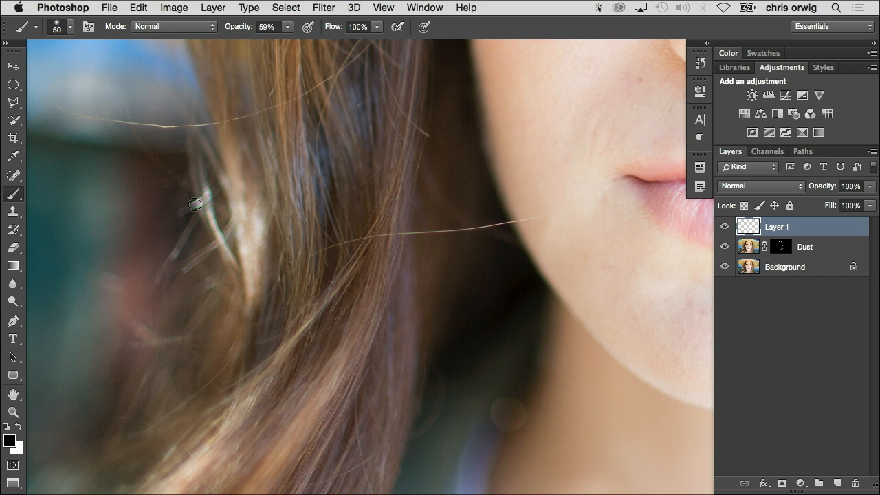
mouse_move(141, 174)
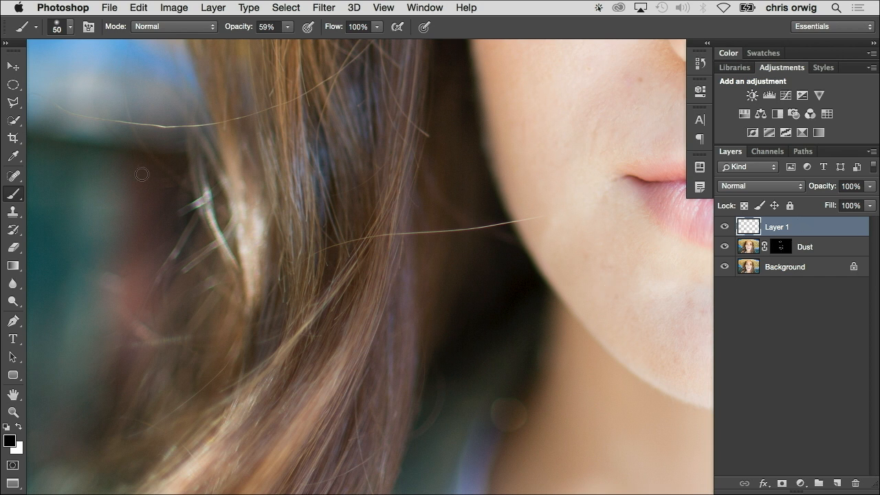
With the Spot Healing Brush, heal the cheek hair and the upper-left arcing strand
left_click(12, 177)
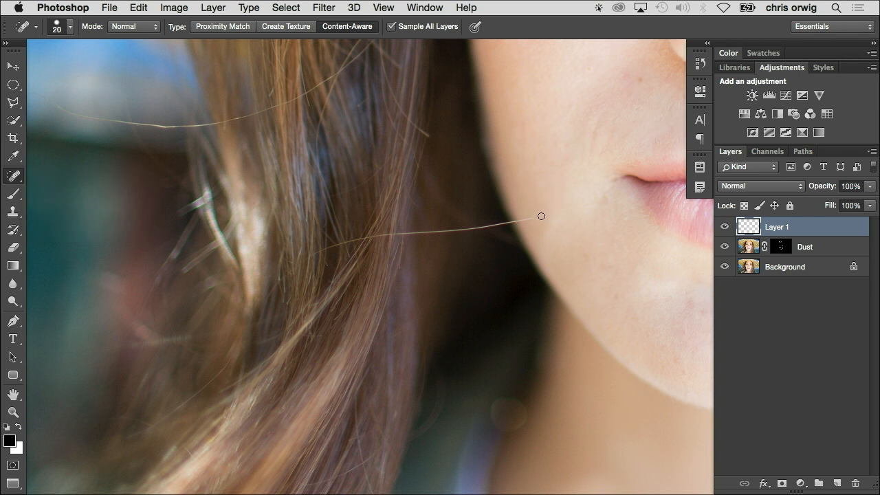
left_click_drag(541, 216, 431, 232)
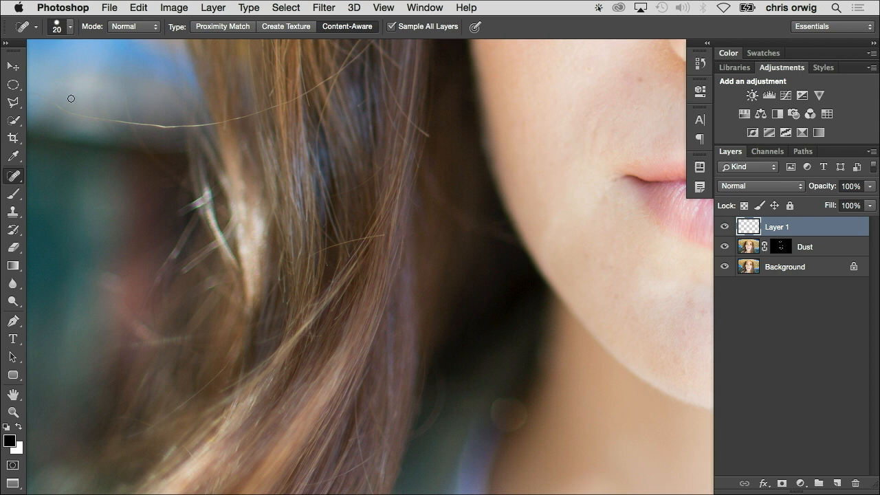
left_click_drag(69, 110, 165, 124)
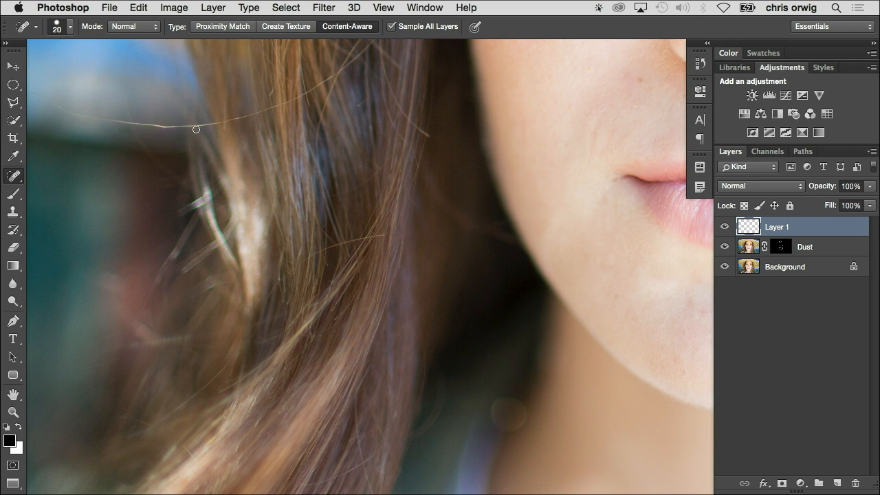
left_click_drag(196, 130, 109, 119)
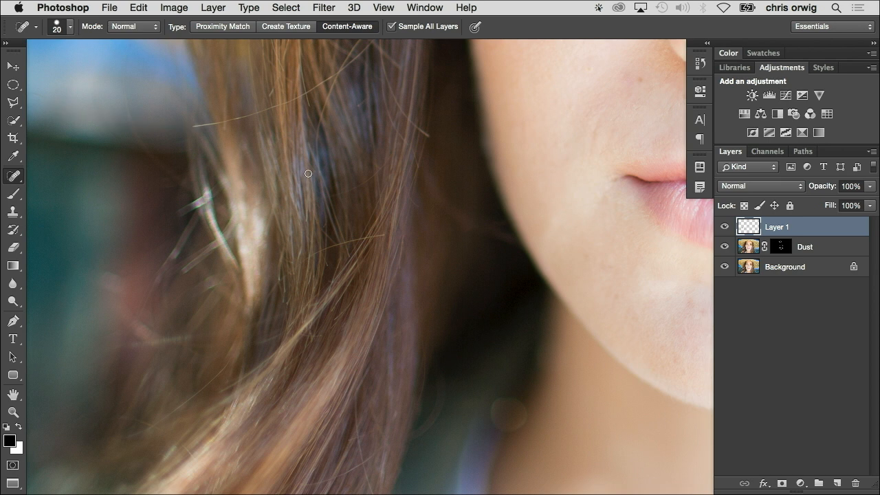
mouse_move(206, 141)
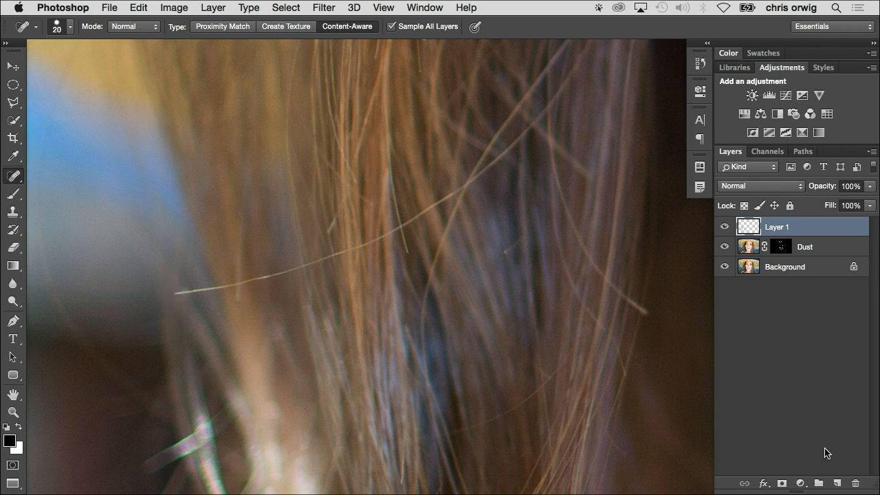
mouse_move(814, 448)
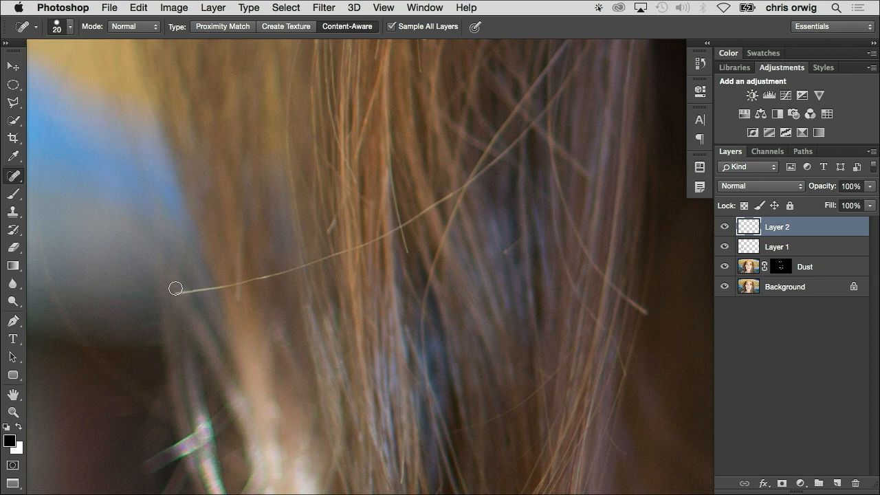
Paint out the thin strand crossing the darker hair on Layer 2
left_click_drag(175, 289, 323, 268)
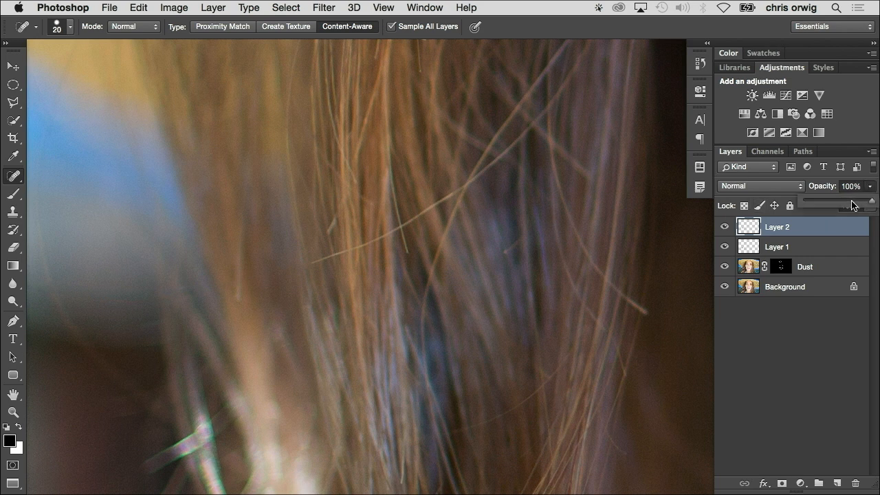
Lower Layer 2's opacity to 68% and hide it to compare results
left_click_drag(859, 199, 848, 200)
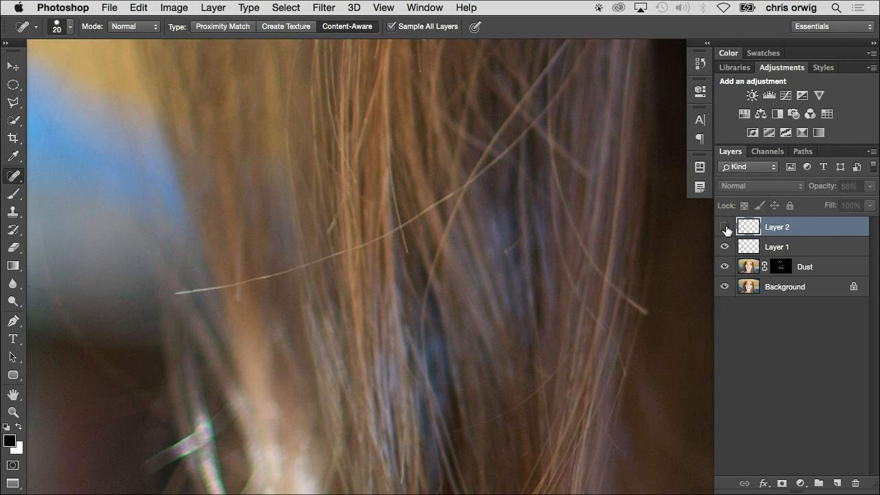
left_click(724, 226)
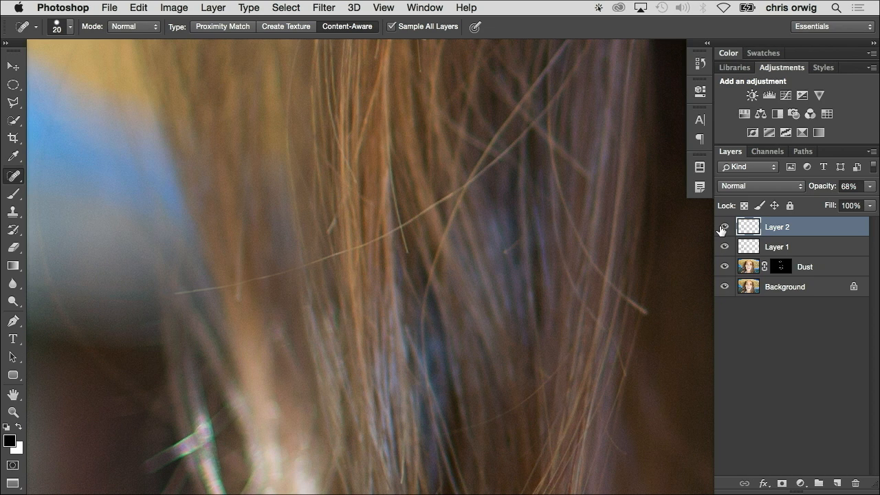
mouse_move(724, 227)
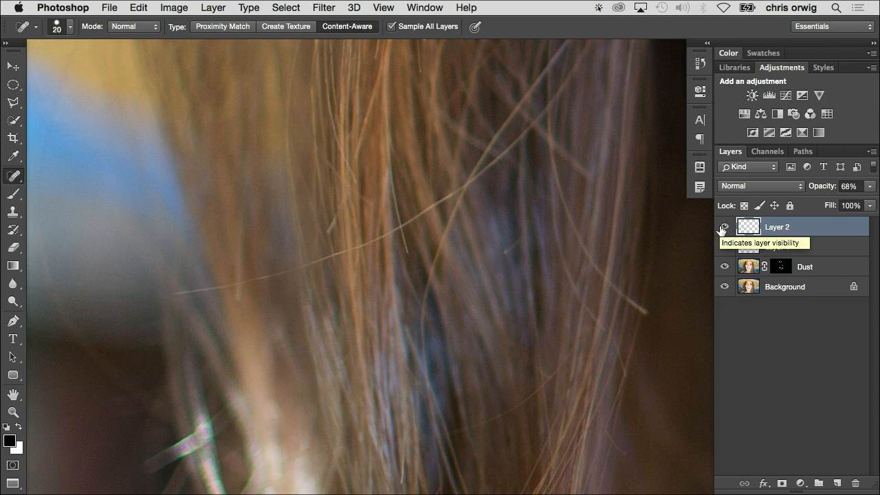